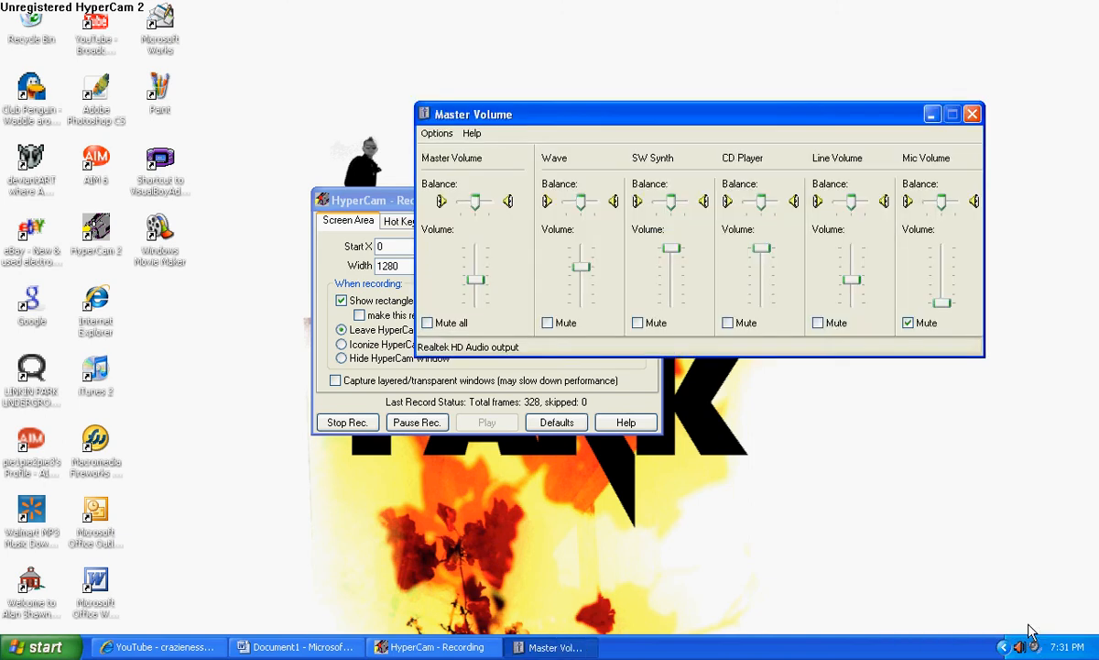
# Bring up the Options menu of the Master Volume mixer.
pyautogui.click(436, 133)
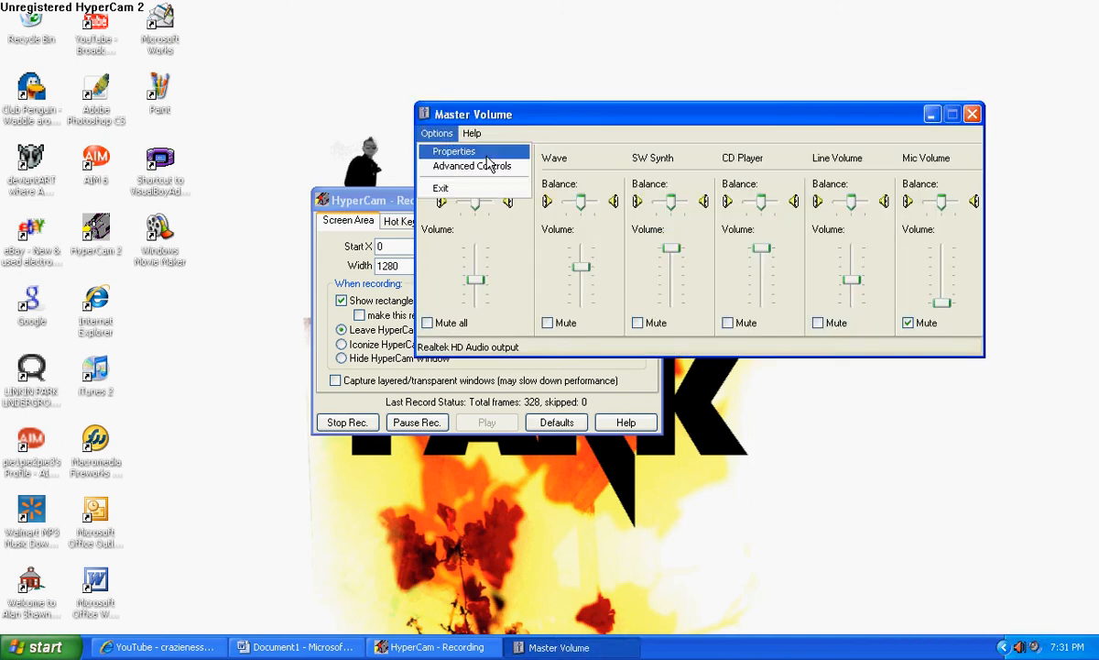
# Reach the Volume Control Properties and list the available mixer devices.
pyautogui.click(453, 151)
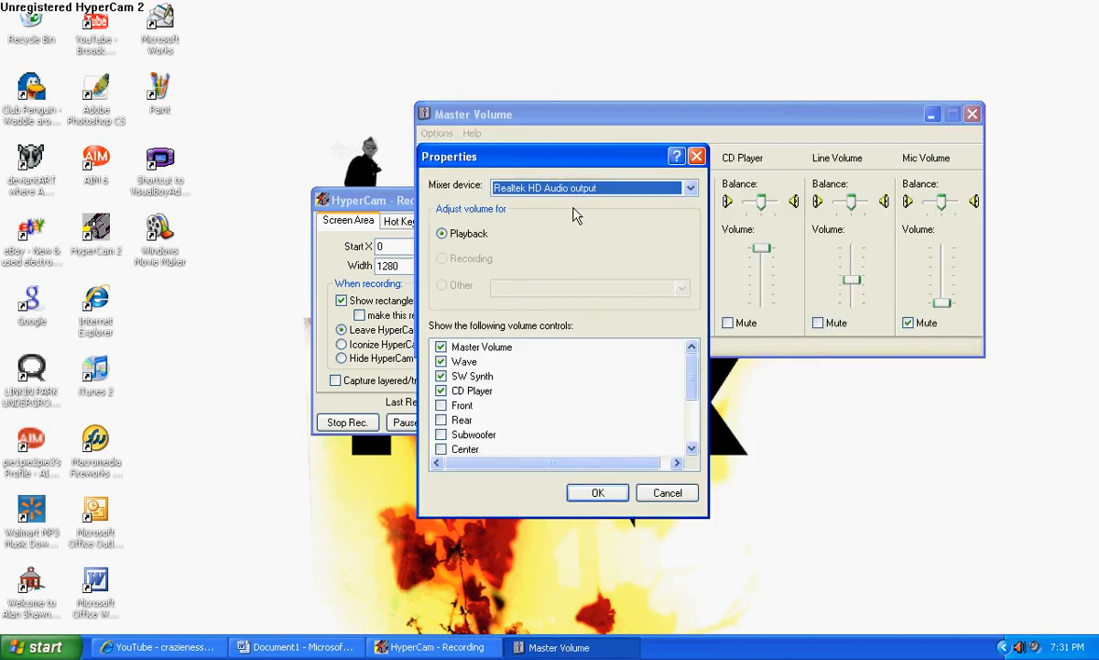
pyautogui.moveTo(618, 244)
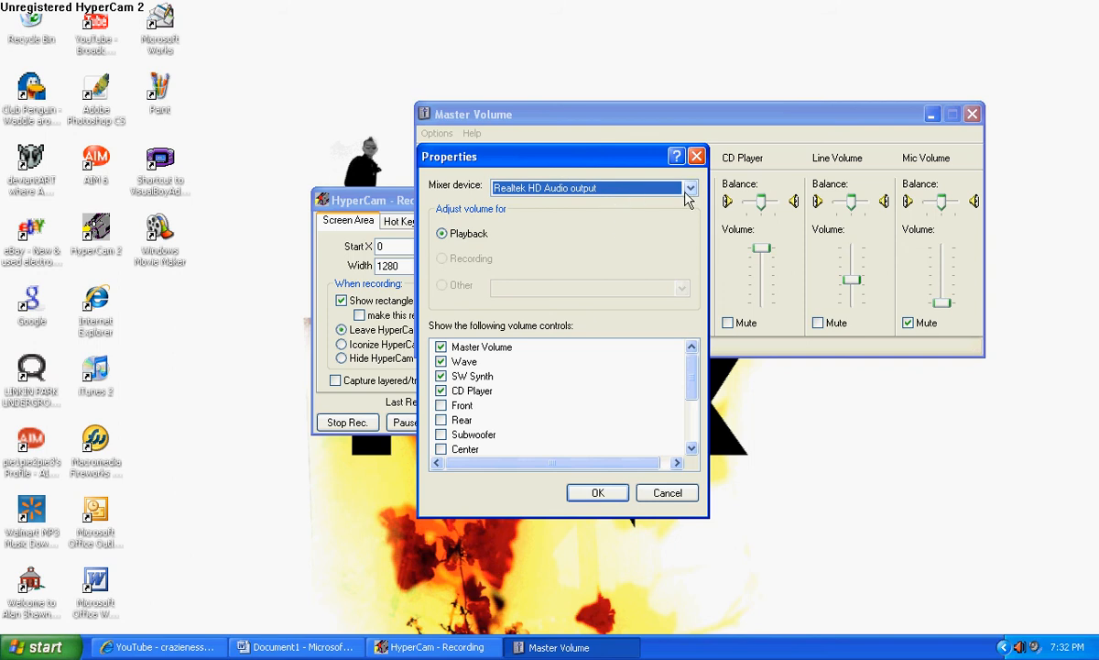
pyautogui.click(689, 188)
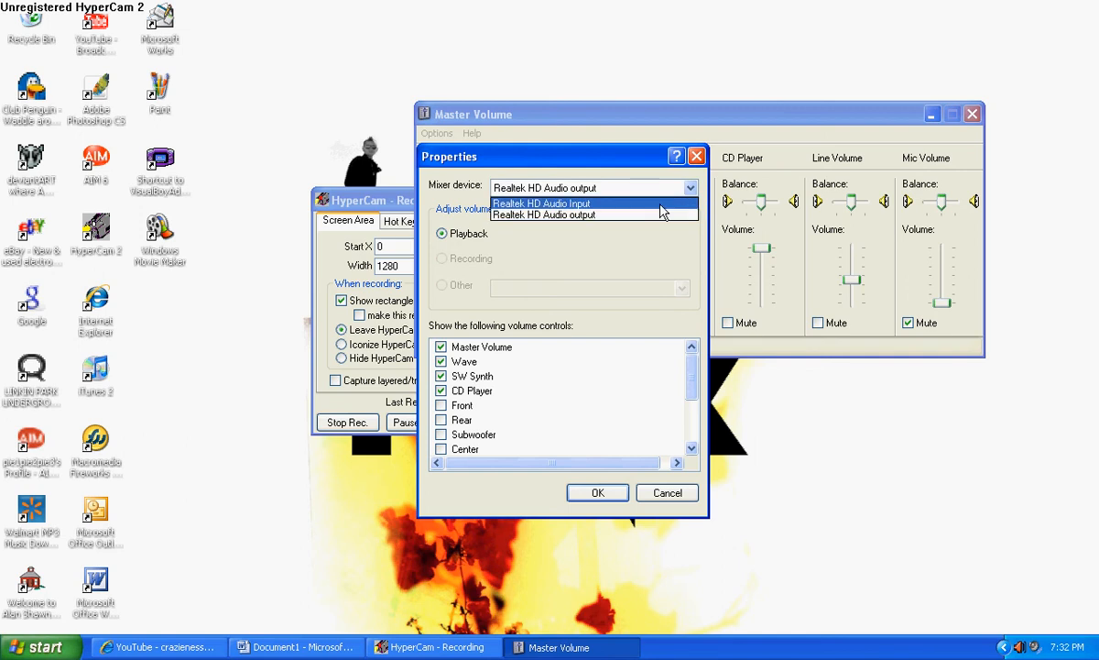
# Preview Realtek HD Audio Input, set the mixer device back to Realtek HD Audio output, and cancel.
pyautogui.click(542, 203)
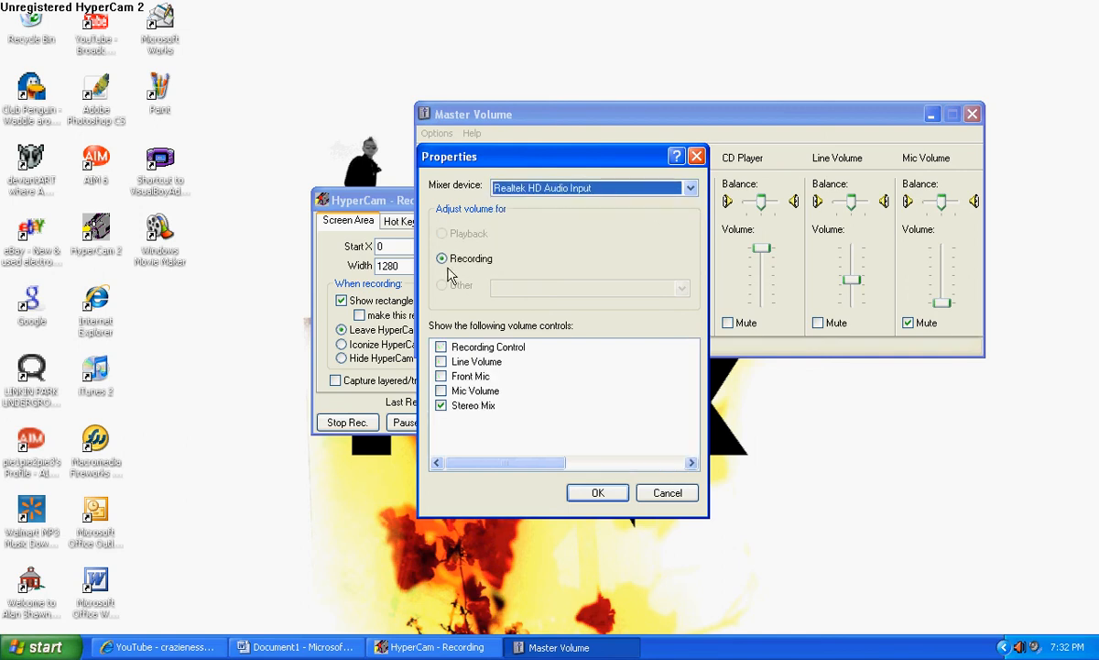
pyautogui.click(689, 188)
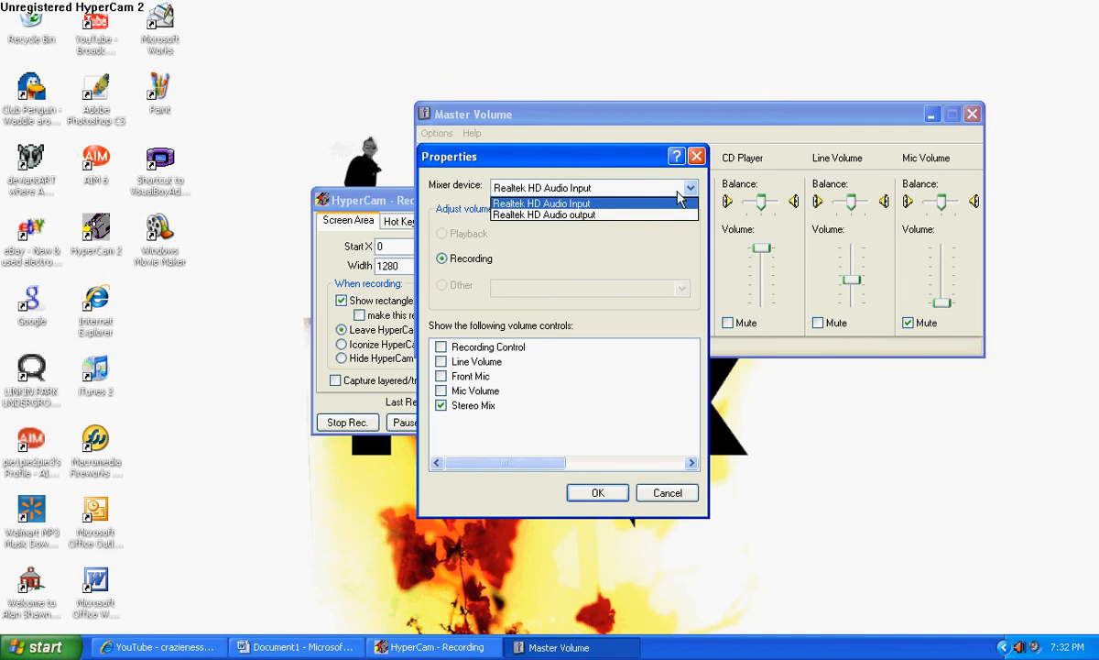
pyautogui.moveTo(623, 219)
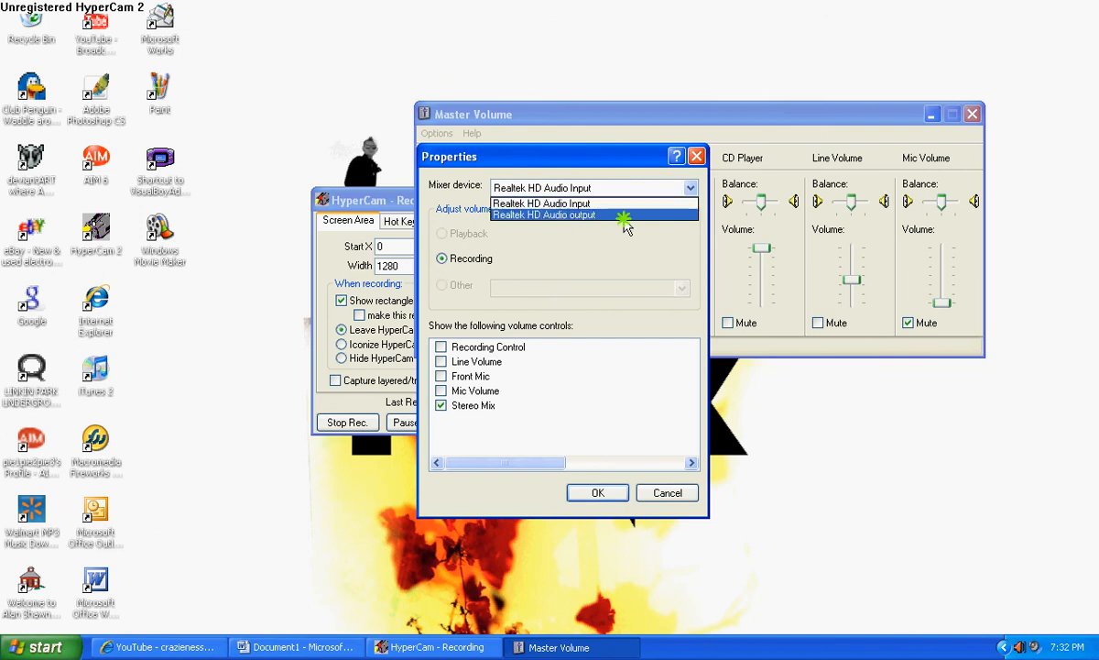
pyautogui.click(547, 214)
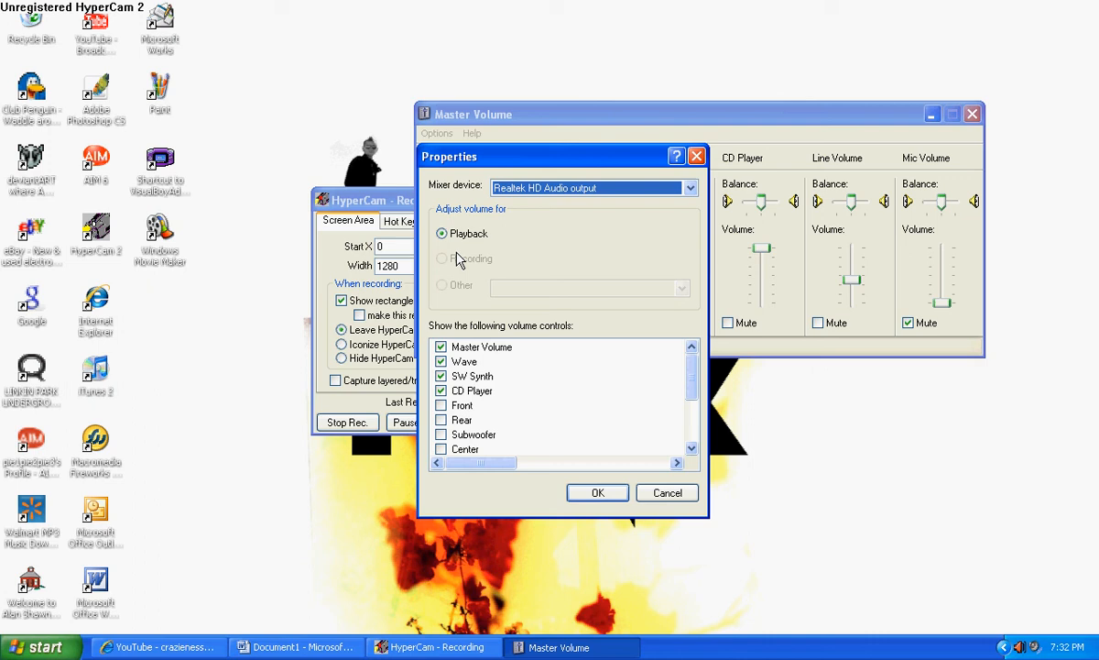
pyautogui.moveTo(674, 514)
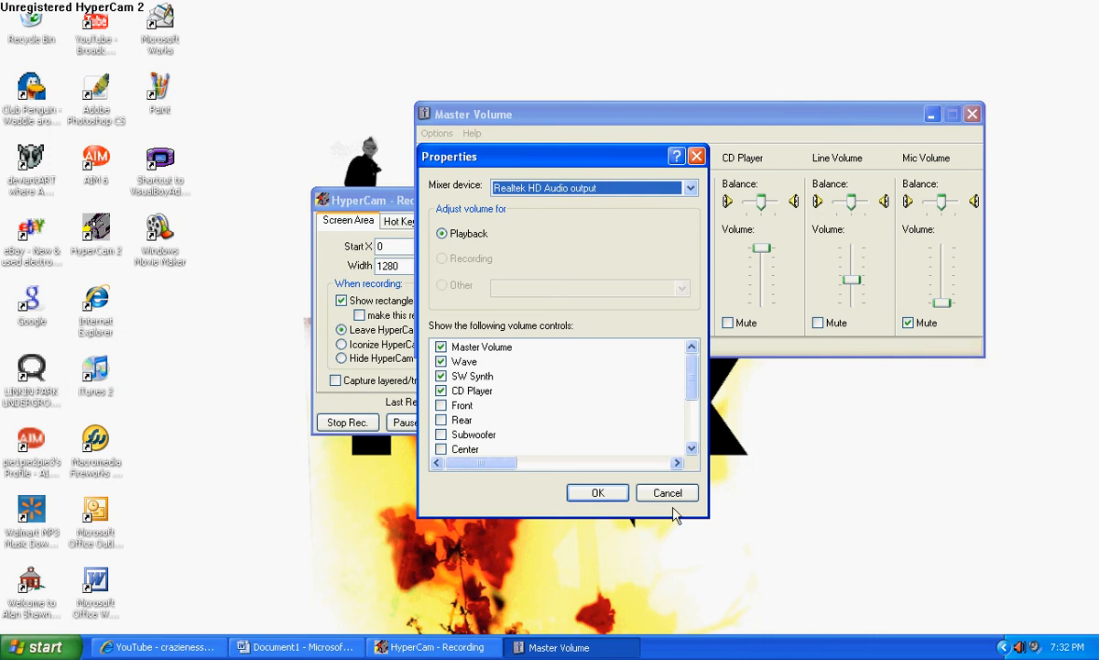
pyautogui.click(667, 492)
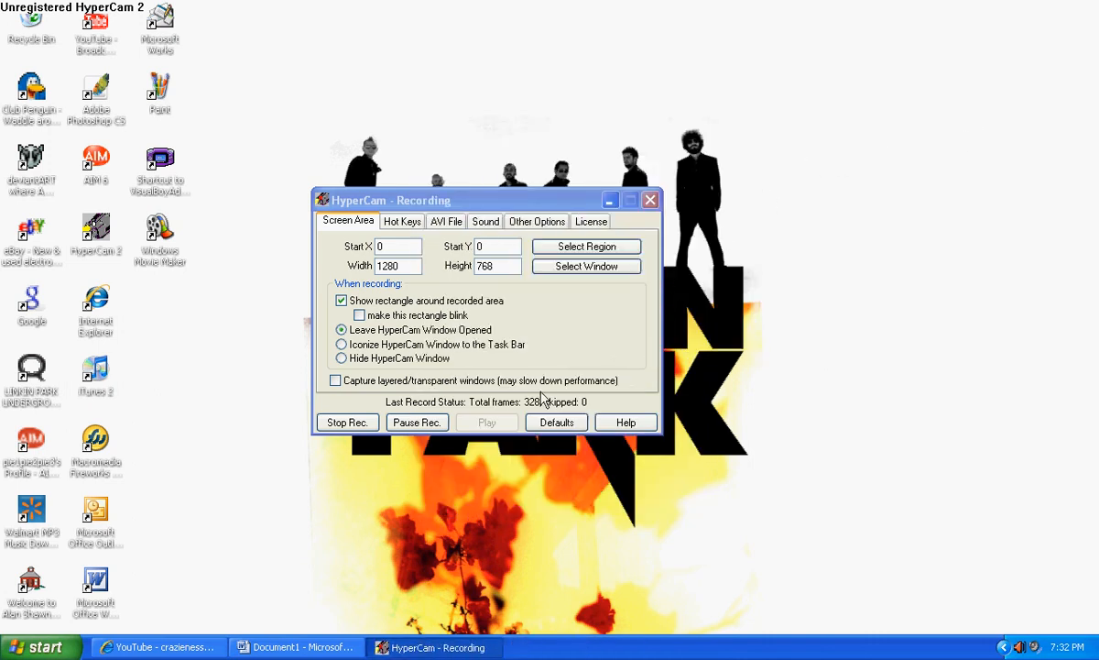
pyautogui.moveTo(669, 254)
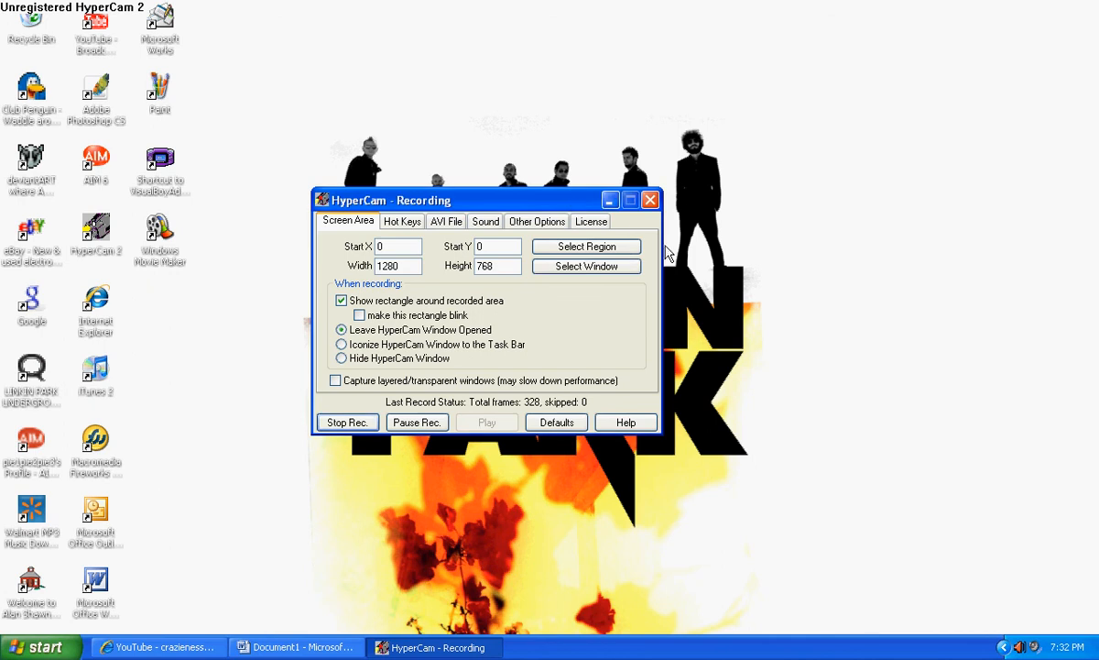
pyautogui.moveTo(664, 216)
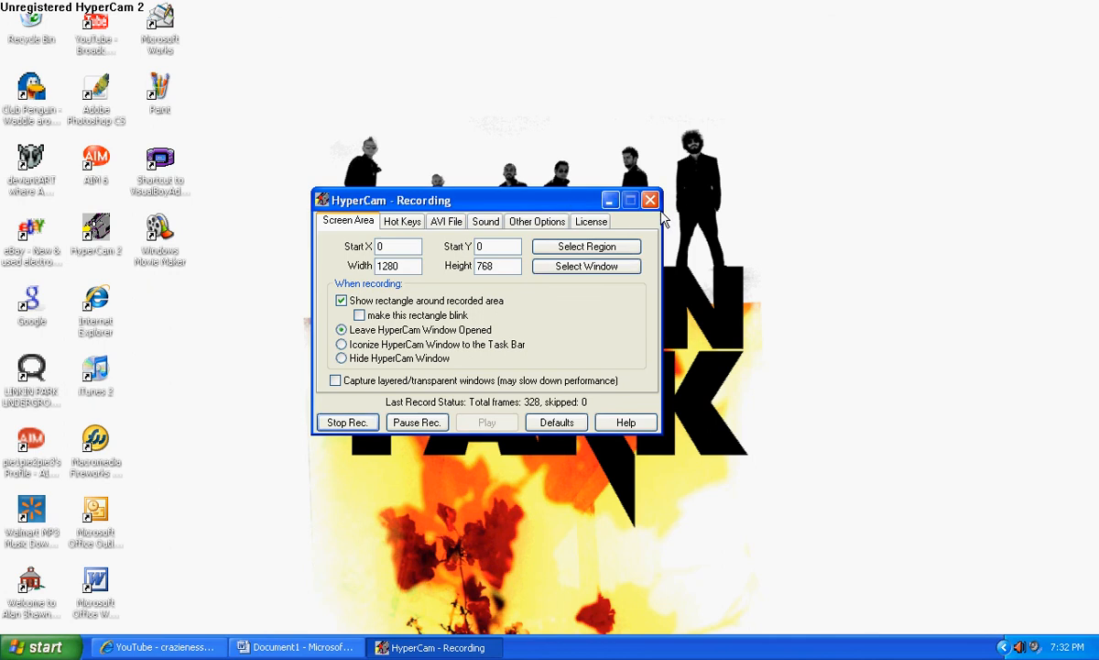
pyautogui.moveTo(591, 219)
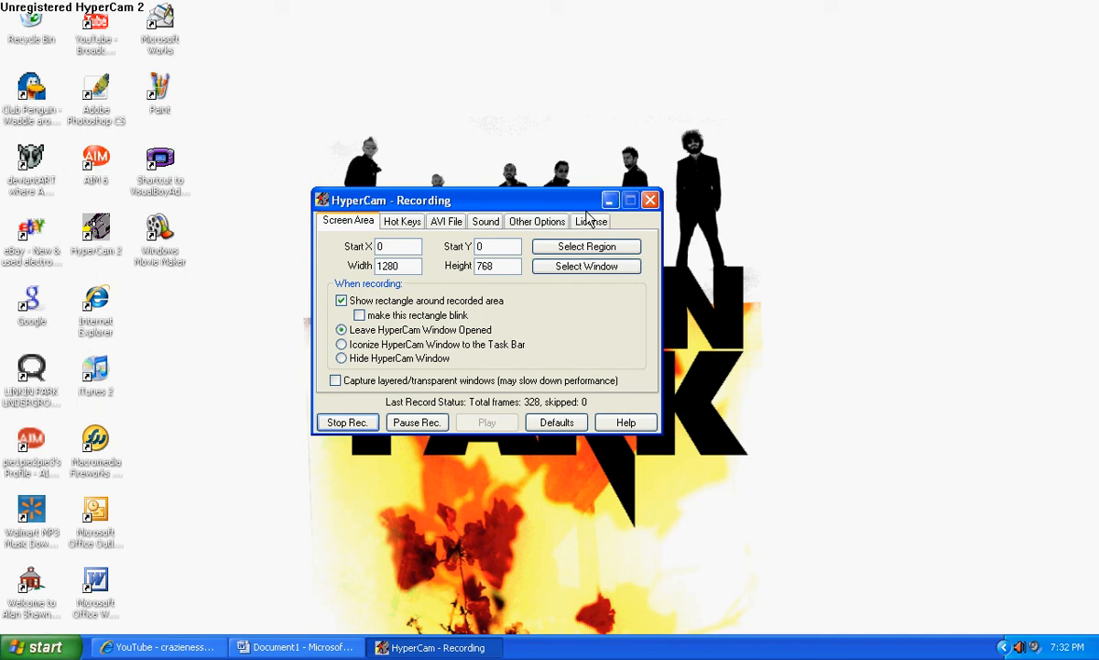